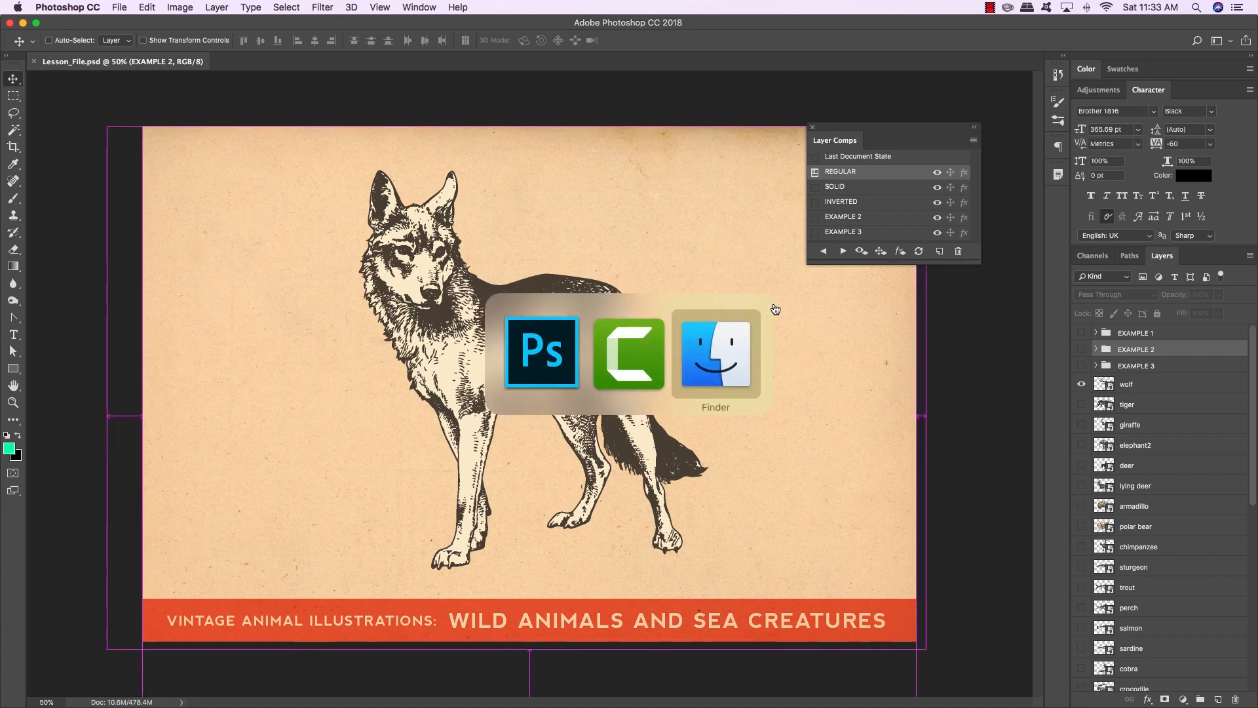
# Apply the REGULAR then SOLID layer comps and select the mint wolf silhouette layer
pyautogui.click(716, 354)
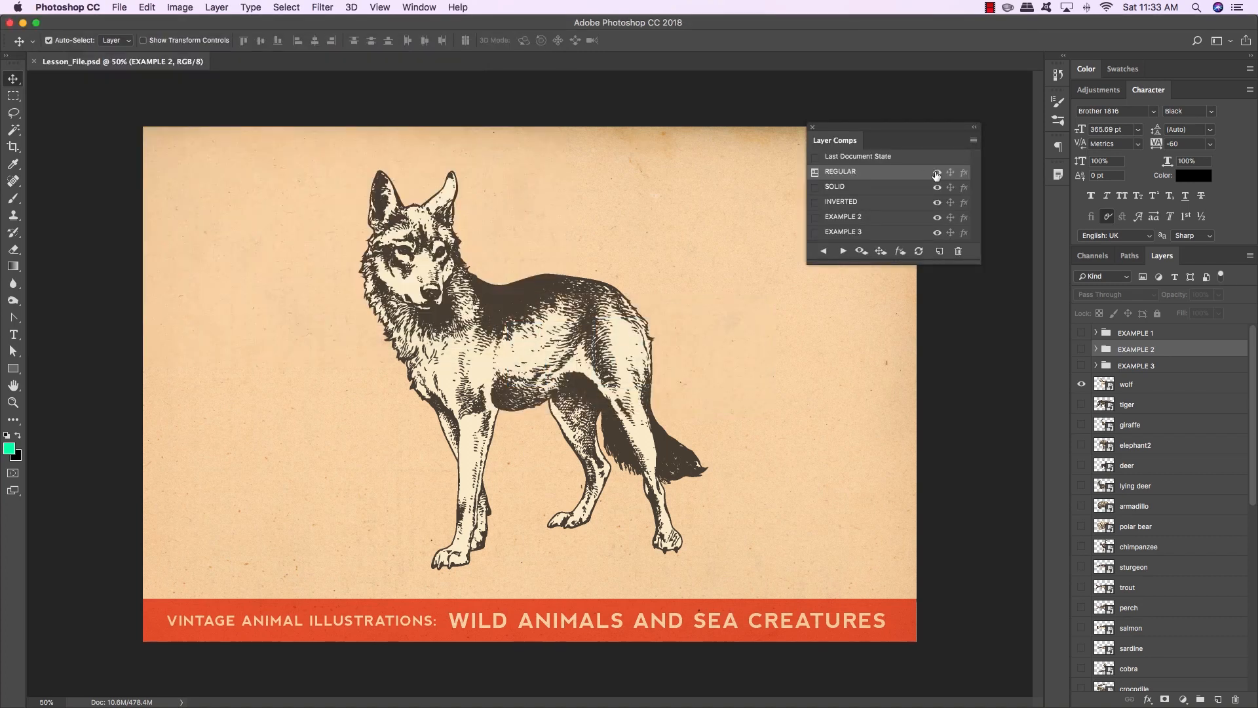
pyautogui.click(936, 172)
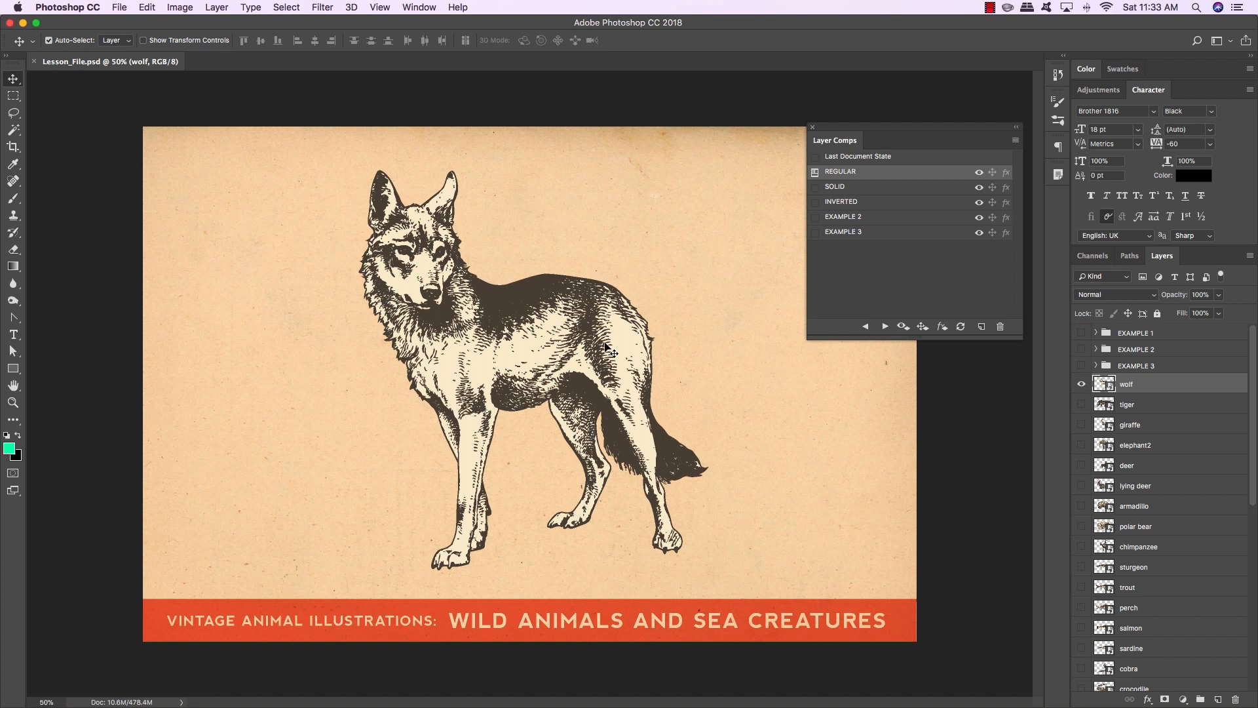
pyautogui.moveTo(571, 381)
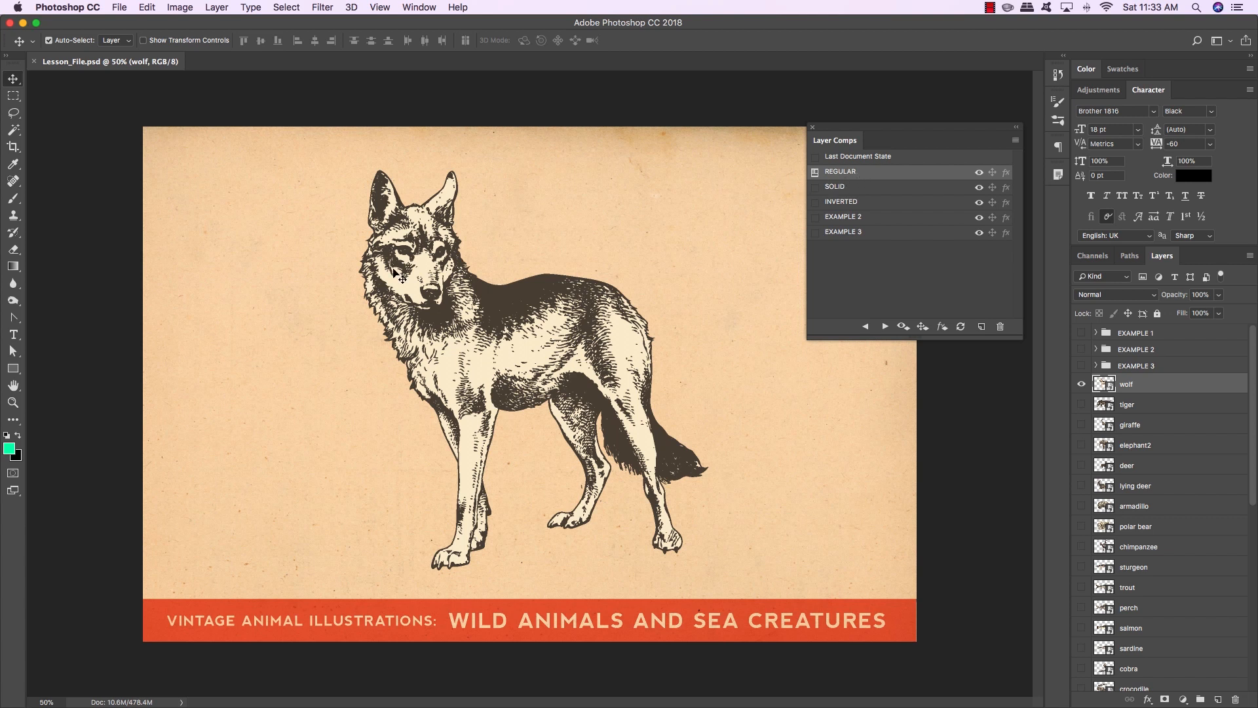
pyautogui.moveTo(516, 362)
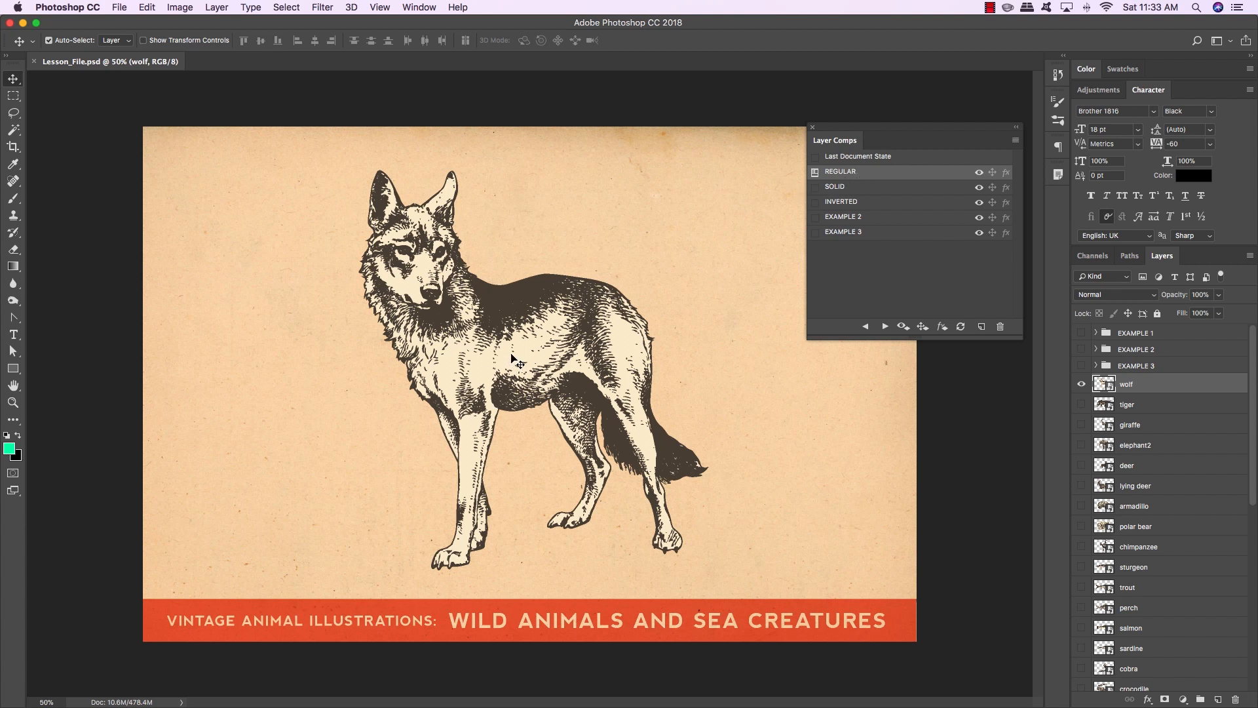
pyautogui.click(815, 187)
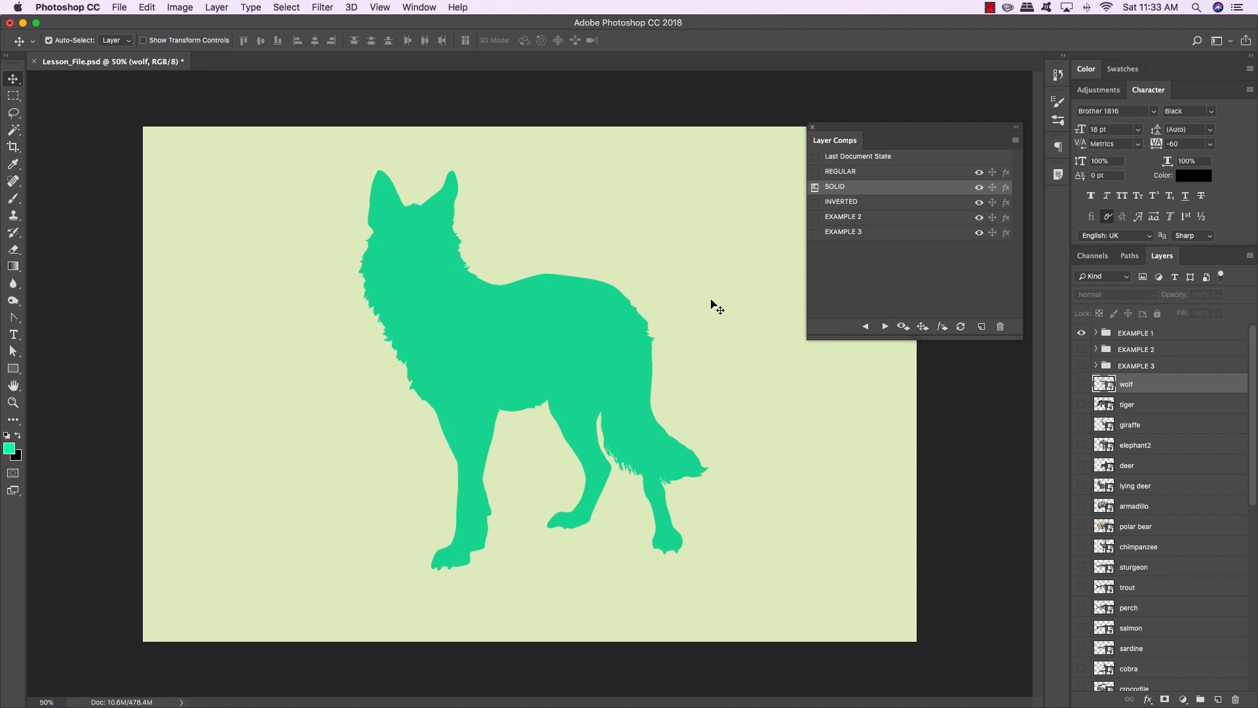
pyautogui.moveTo(778, 329)
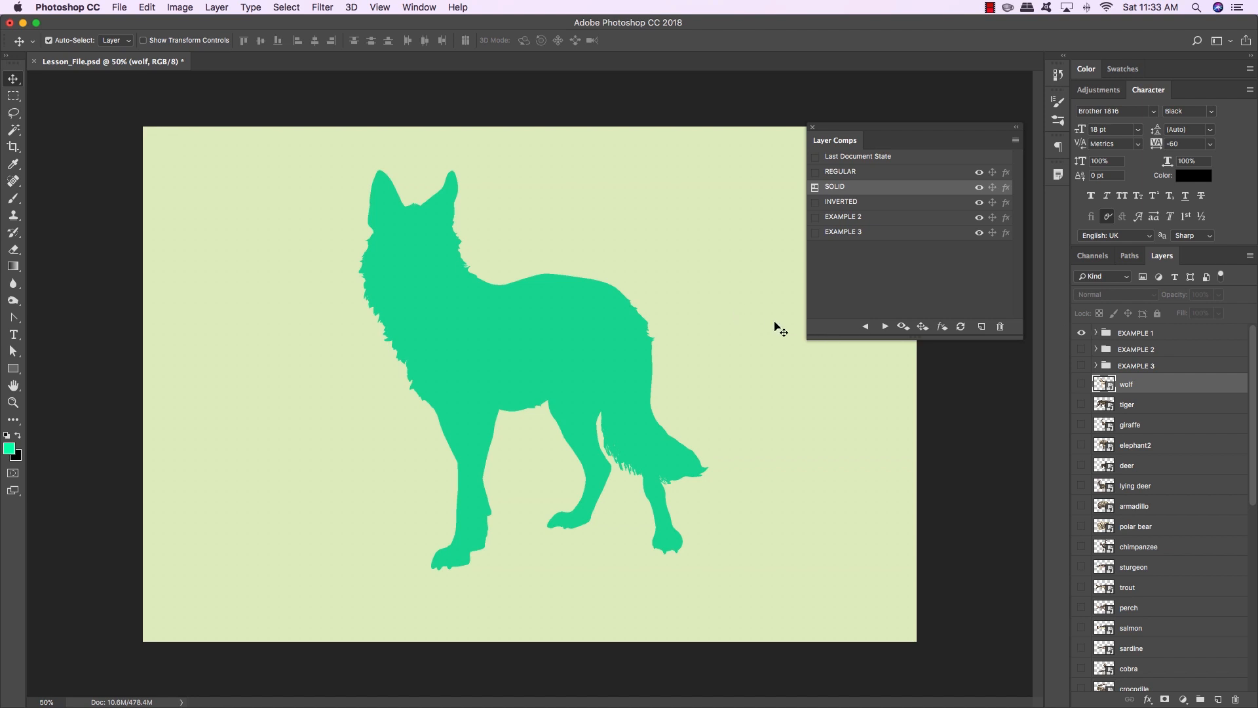
pyautogui.moveTo(578, 340)
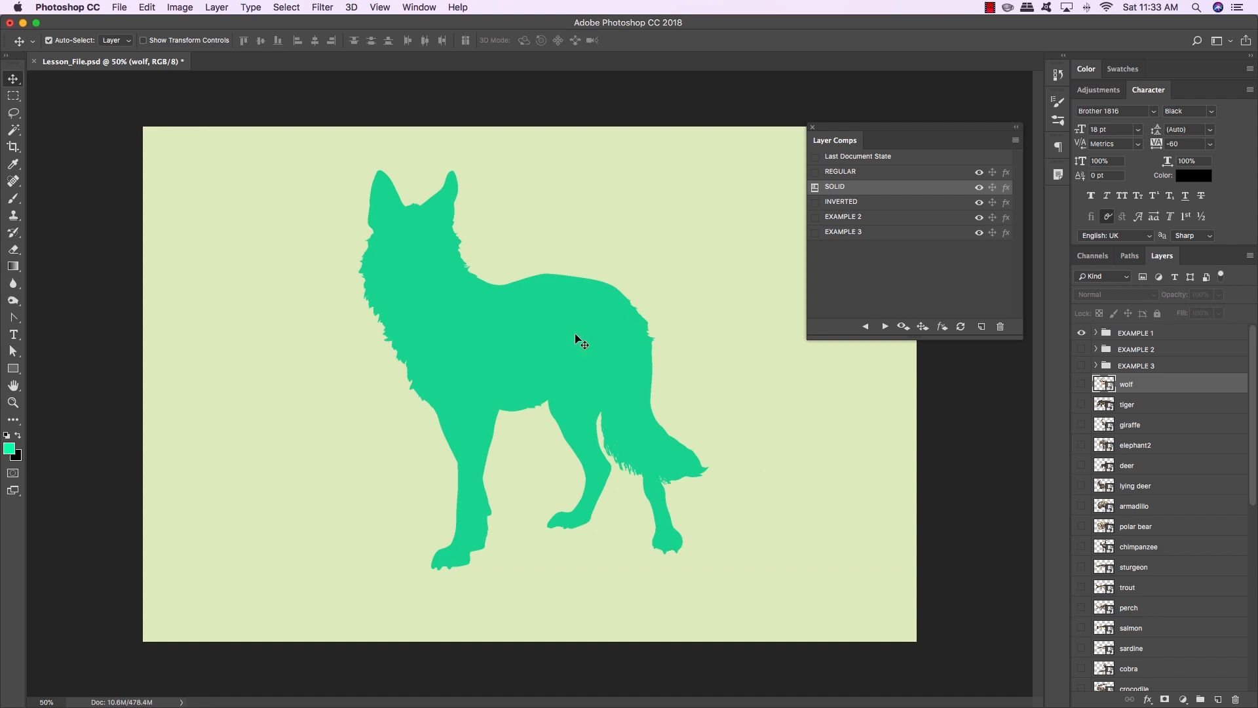
pyautogui.click(1084, 331)
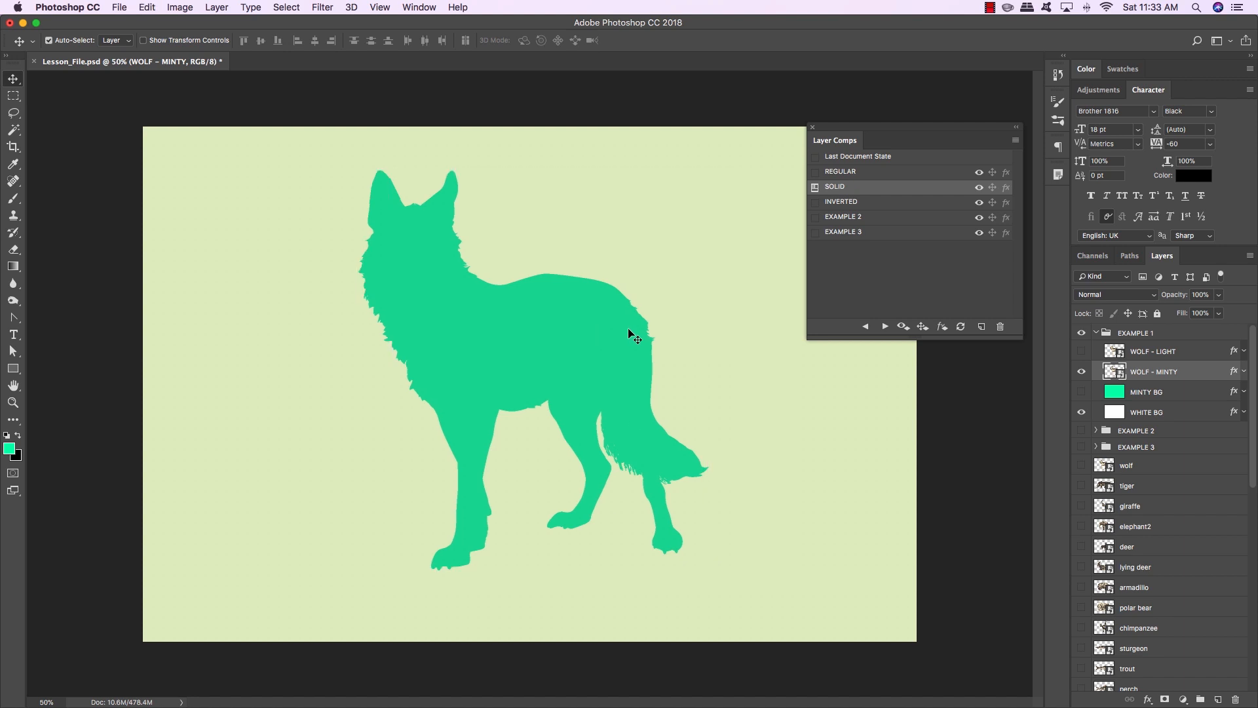
pyautogui.moveTo(534, 312)
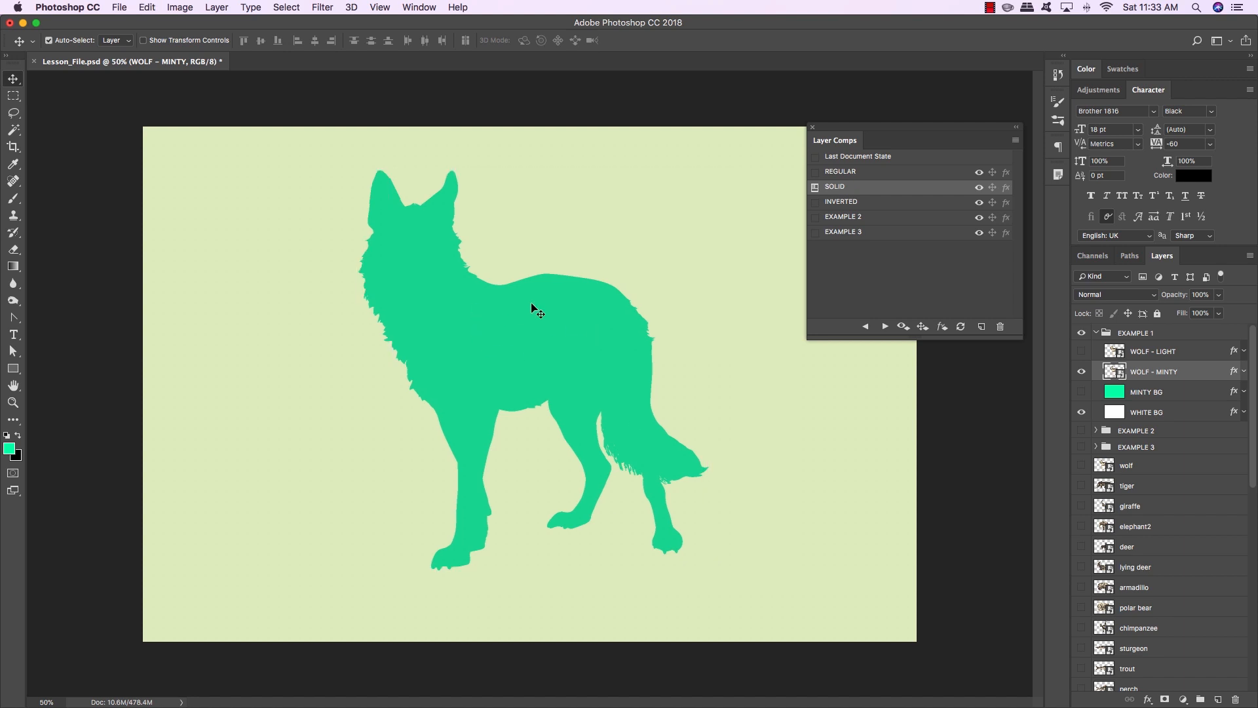
pyautogui.moveTo(544, 349)
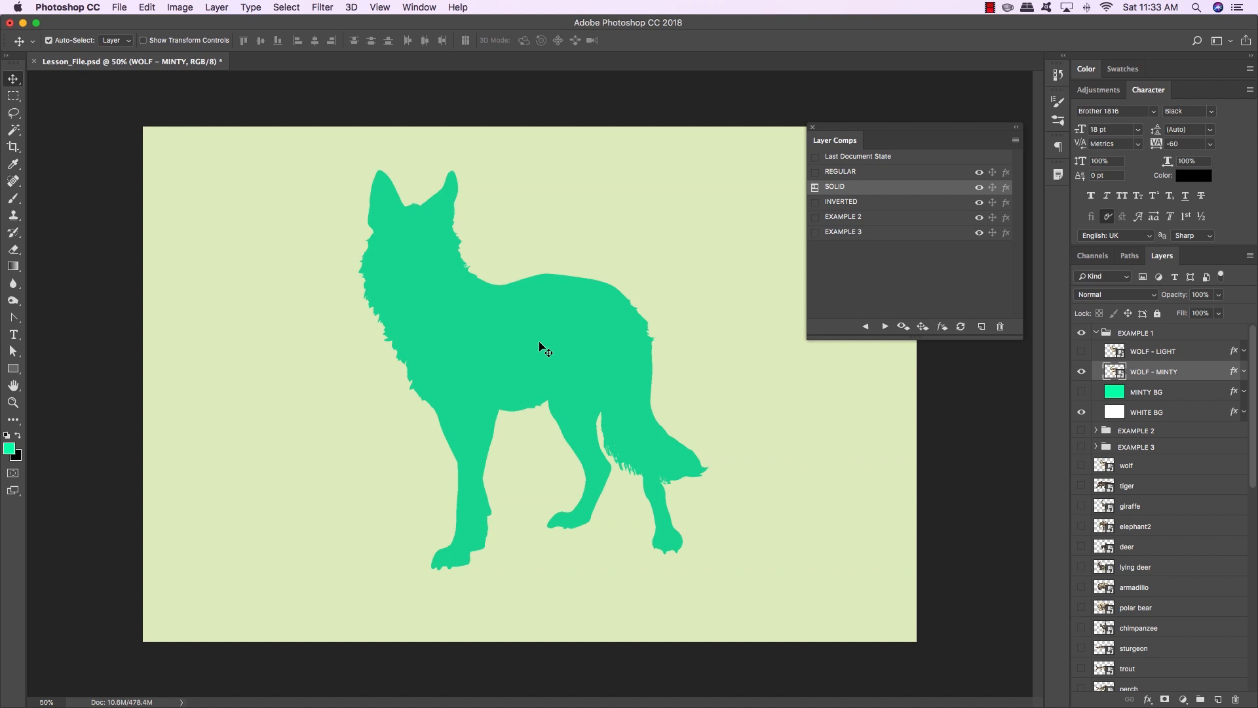
pyautogui.moveTo(799, 520)
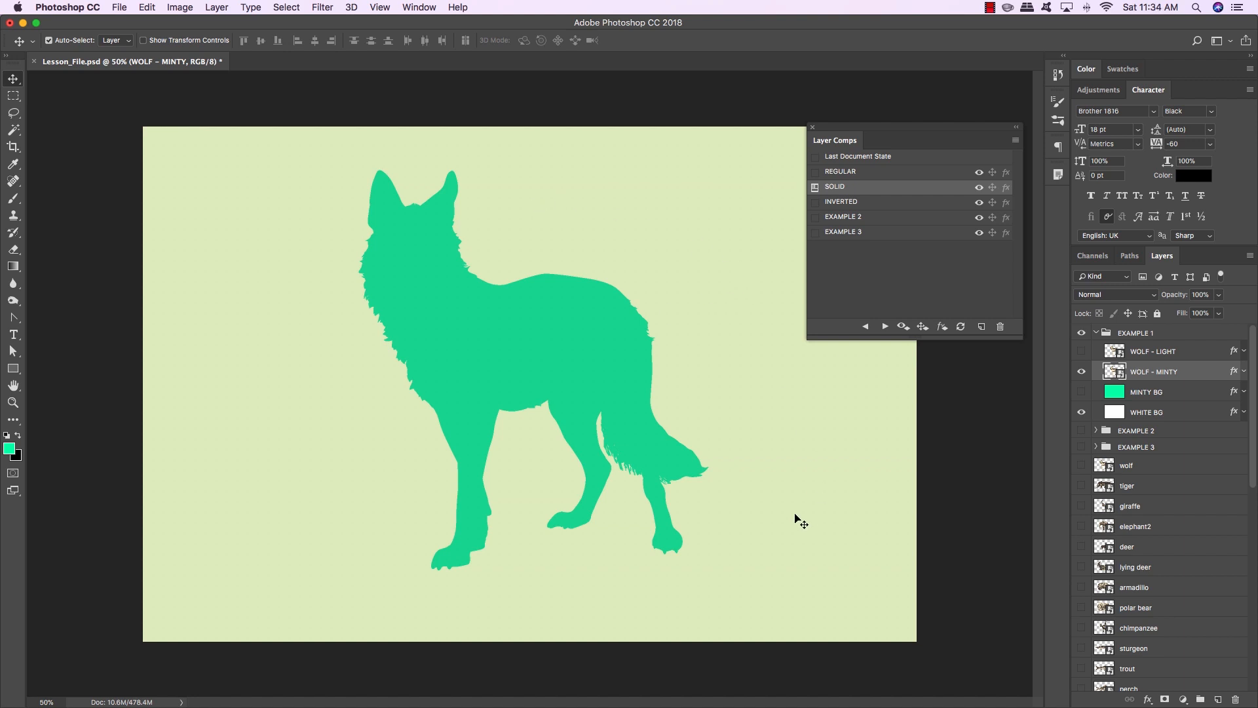
pyautogui.moveTo(983, 379)
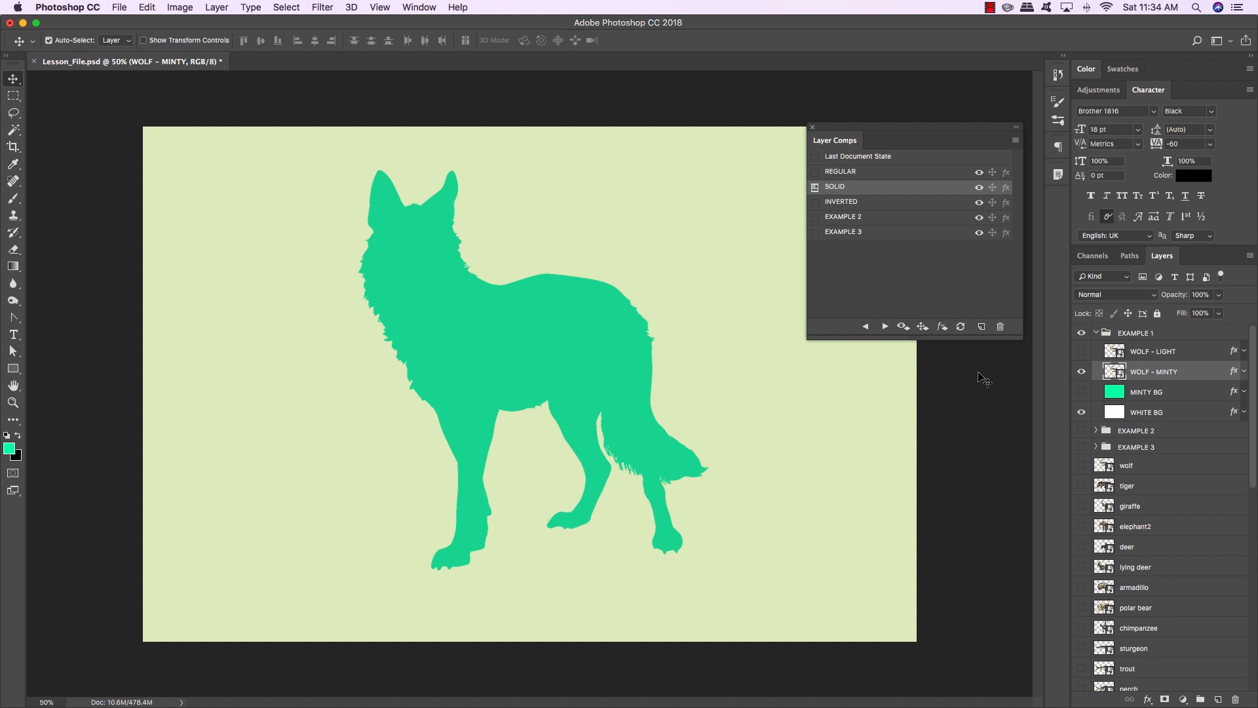
# Apply the INVERTED layer comp for a pale wolf on mint background
pyautogui.click(815, 202)
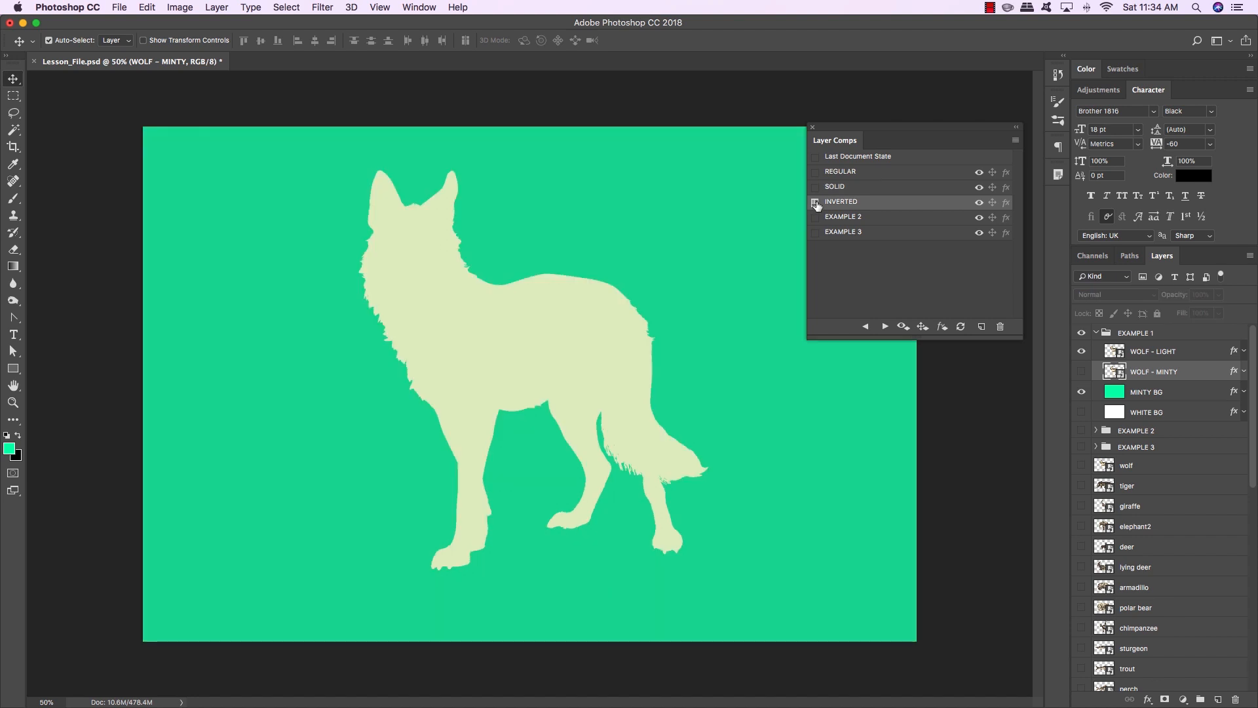
pyautogui.moveTo(817, 202)
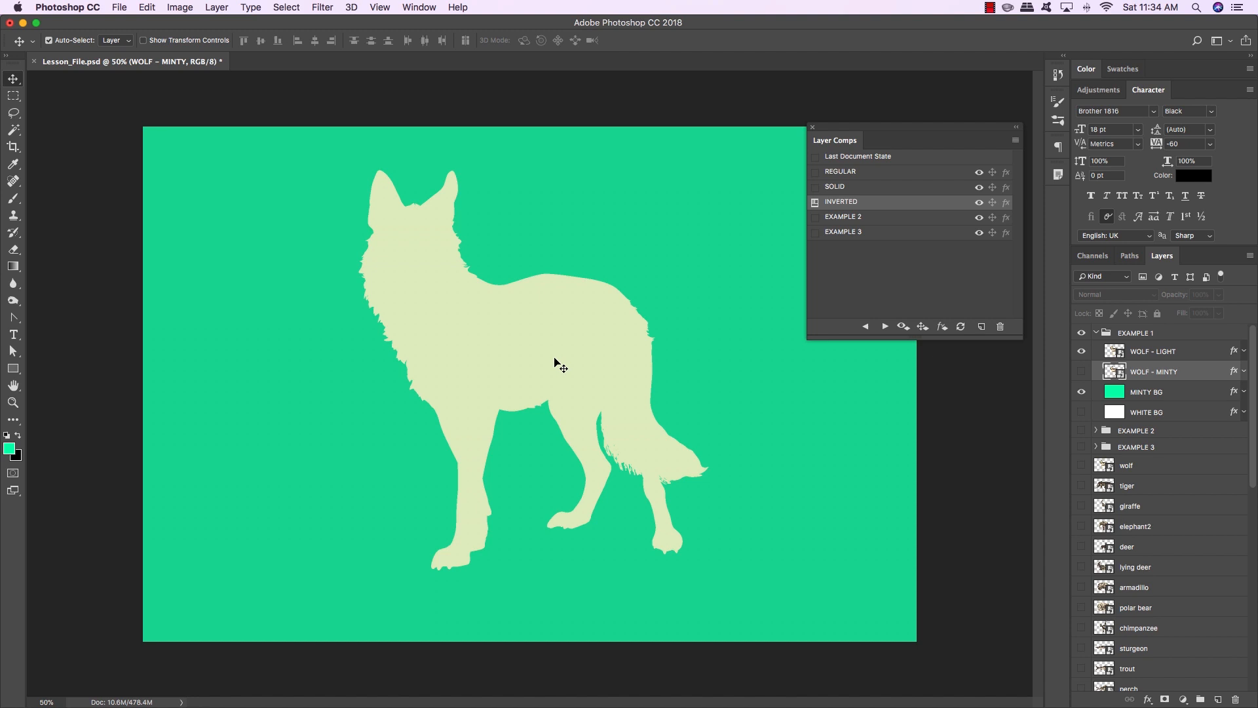
pyautogui.moveTo(517, 459)
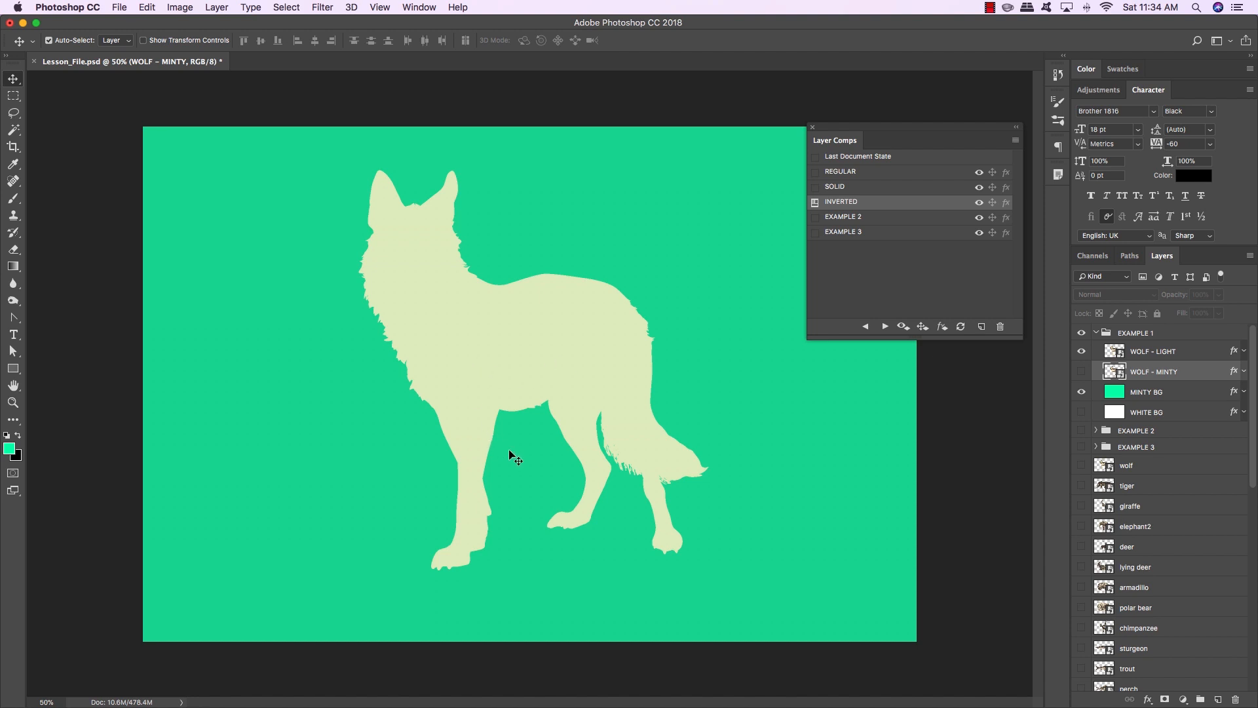
pyautogui.moveTo(498, 413)
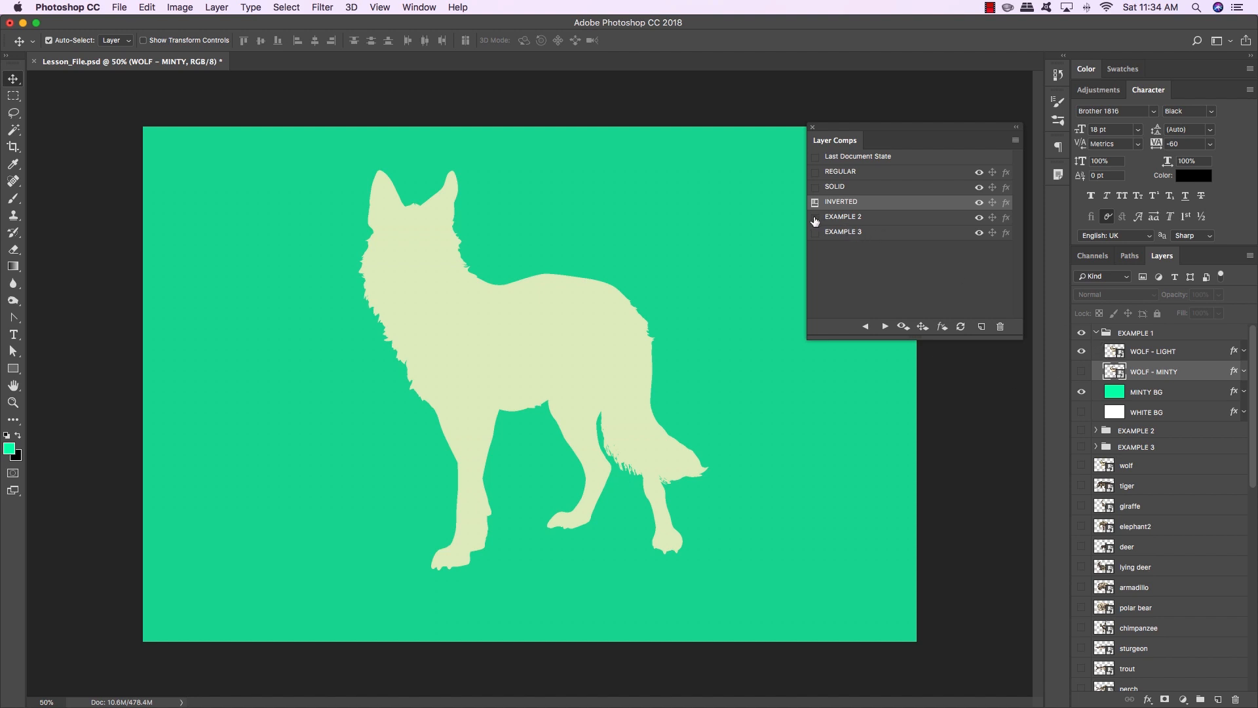
# Apply the EXAMPLE 2 layer comp and reveal the wolf's head inside the W
pyautogui.click(814, 216)
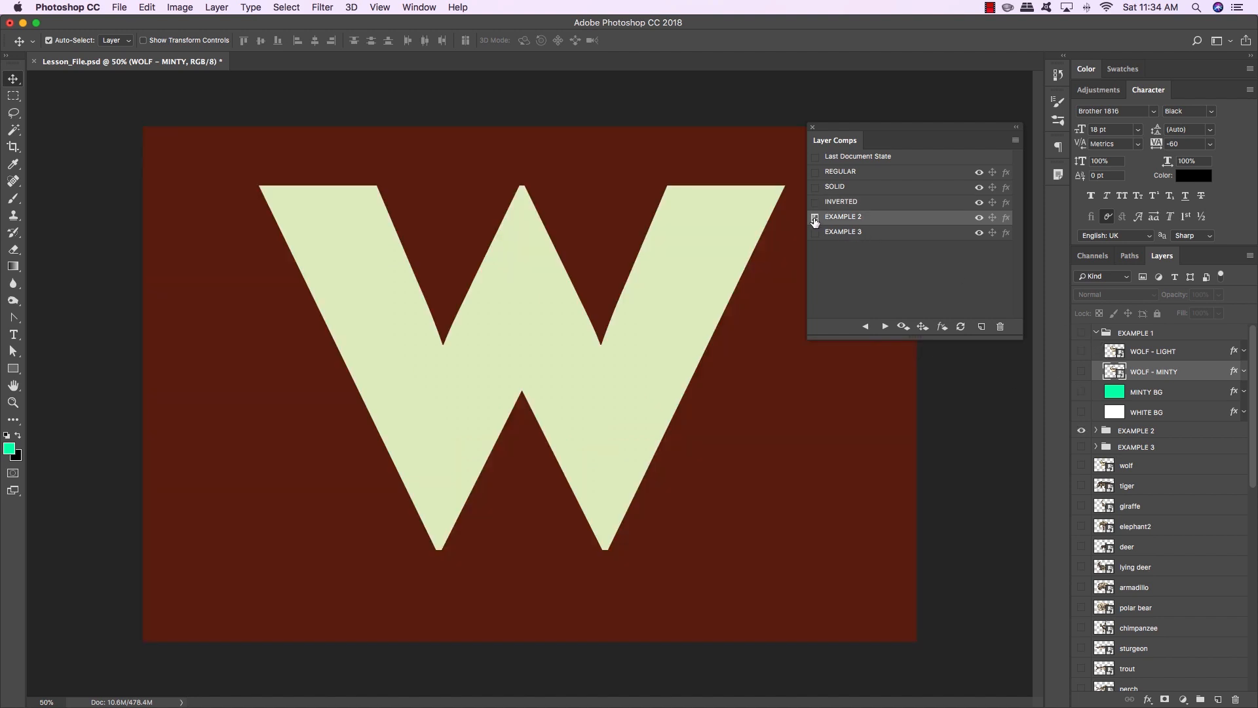
pyautogui.moveTo(835, 140); pyautogui.dragTo(839, 91)
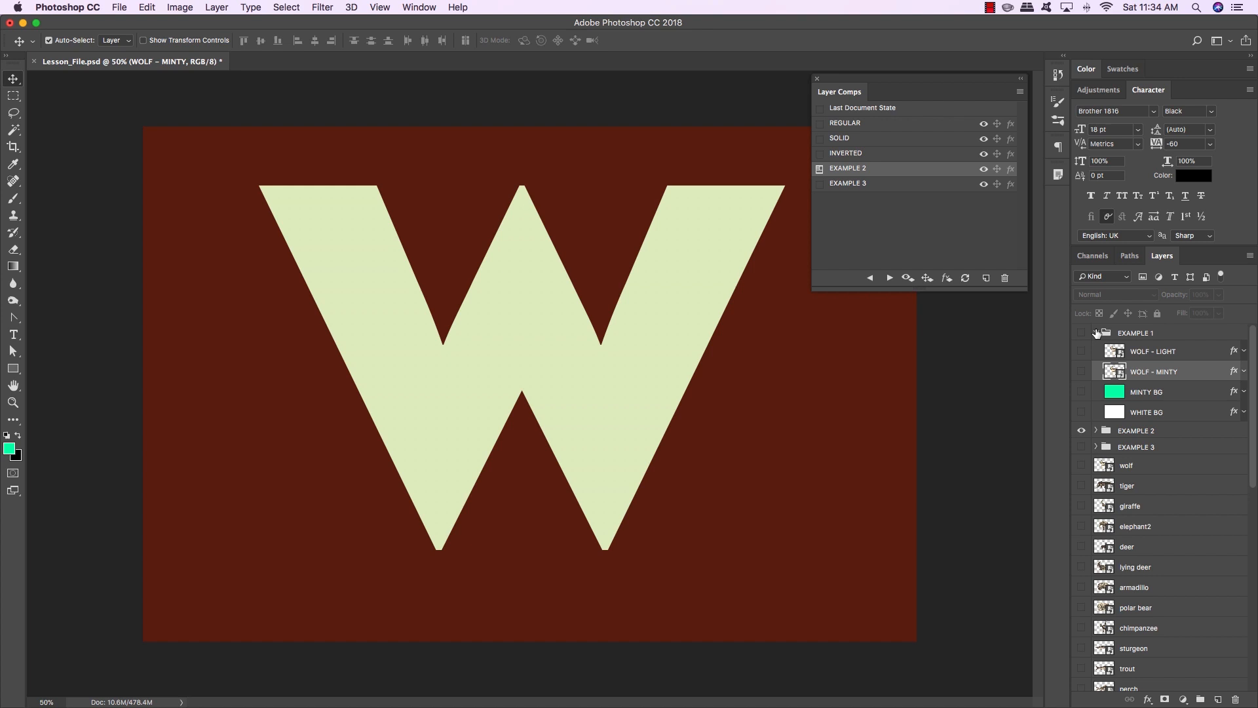
pyautogui.click(1096, 332)
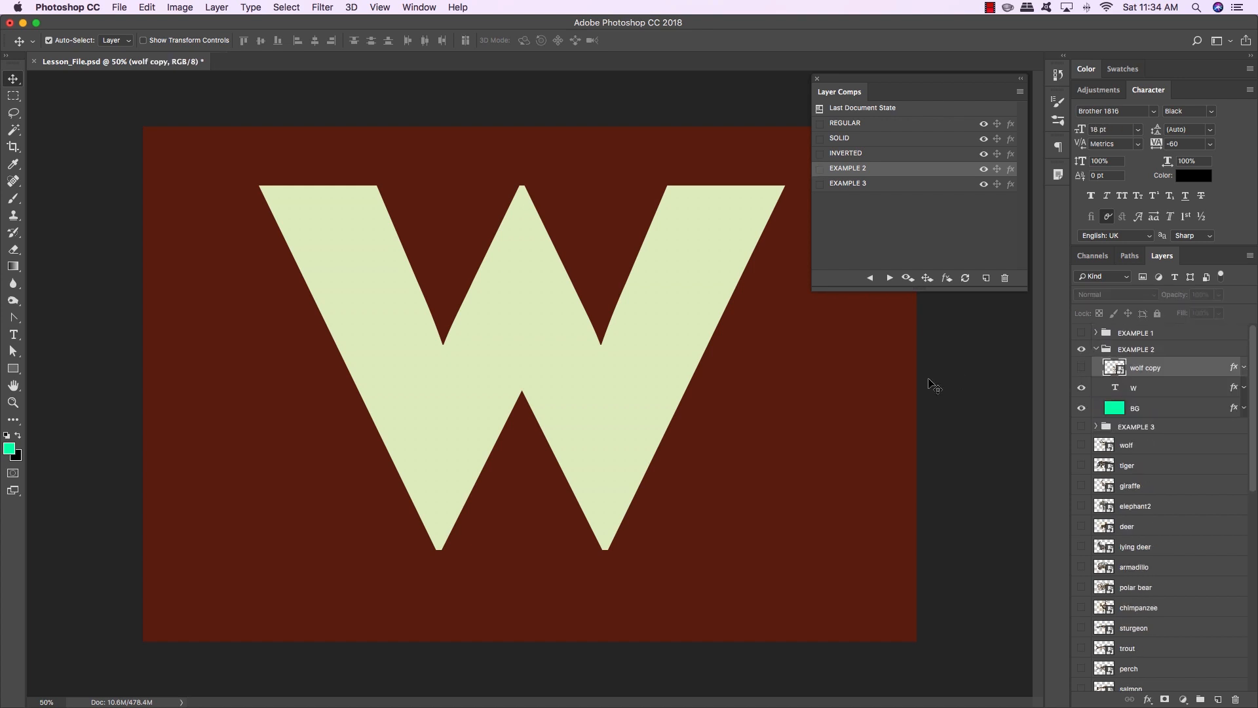
pyautogui.click(1082, 367)
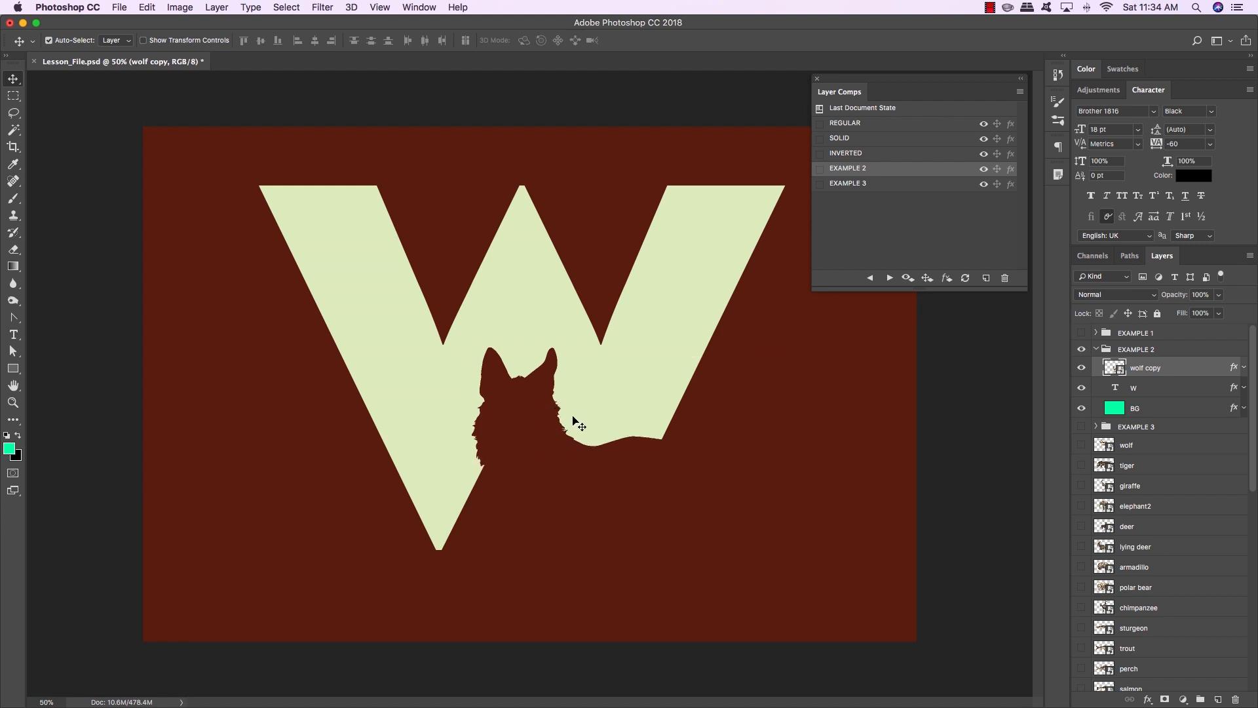
pyautogui.moveTo(531, 430)
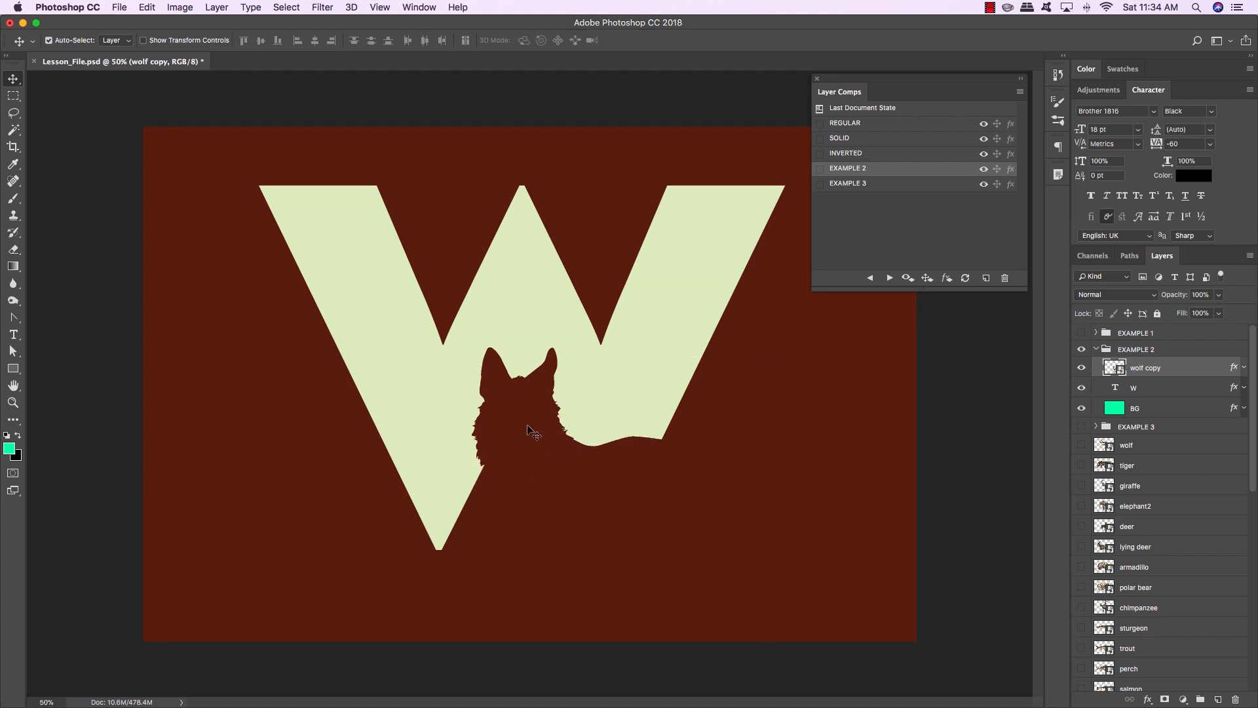
pyautogui.moveTo(405, 363)
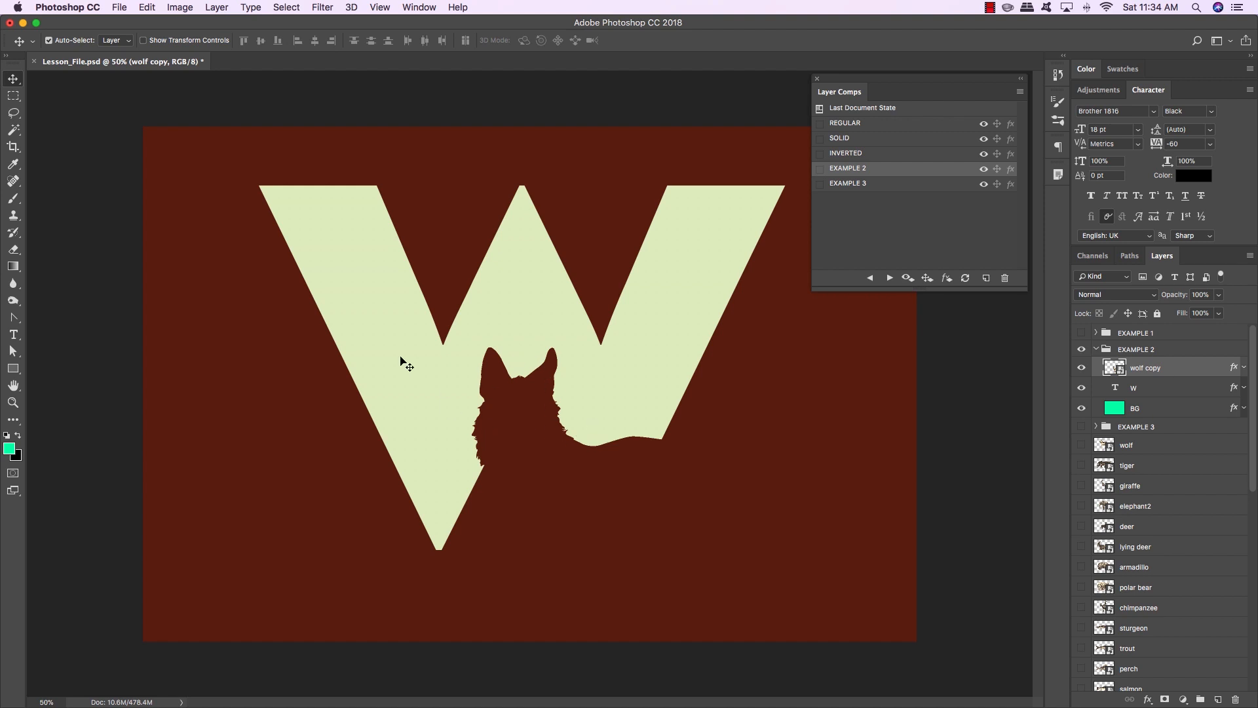
pyautogui.moveTo(689, 464)
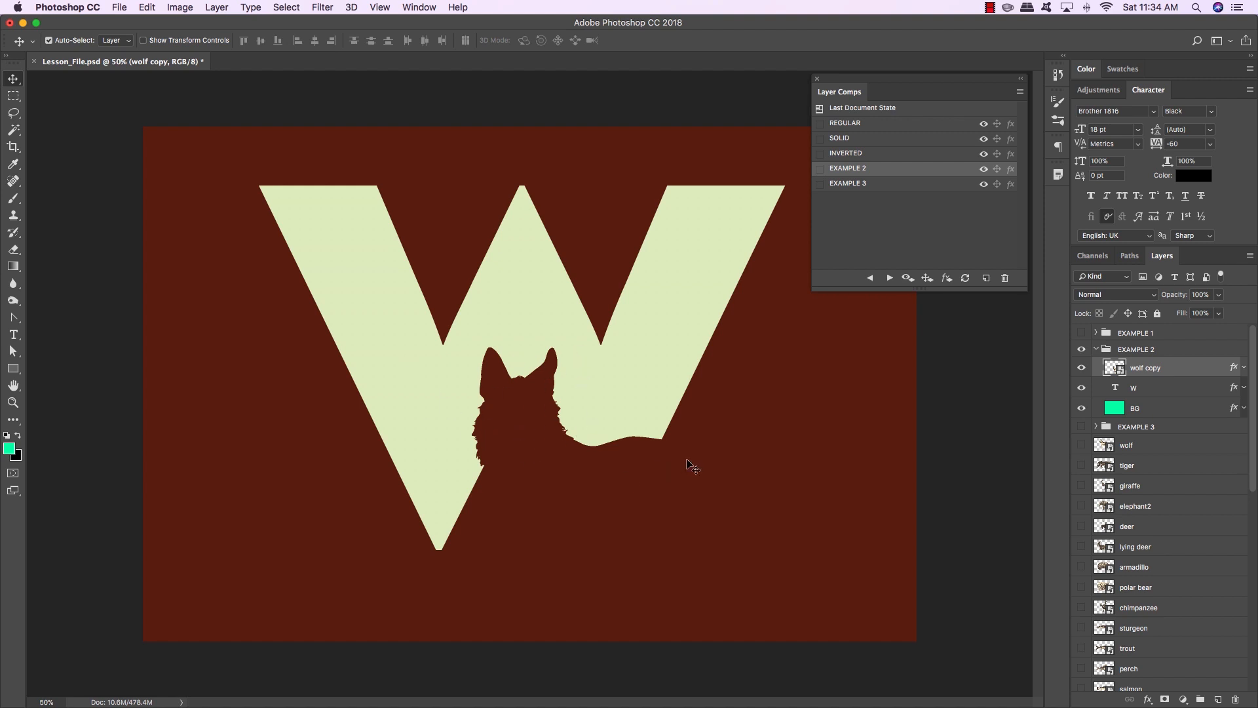
pyautogui.moveTo(648, 474)
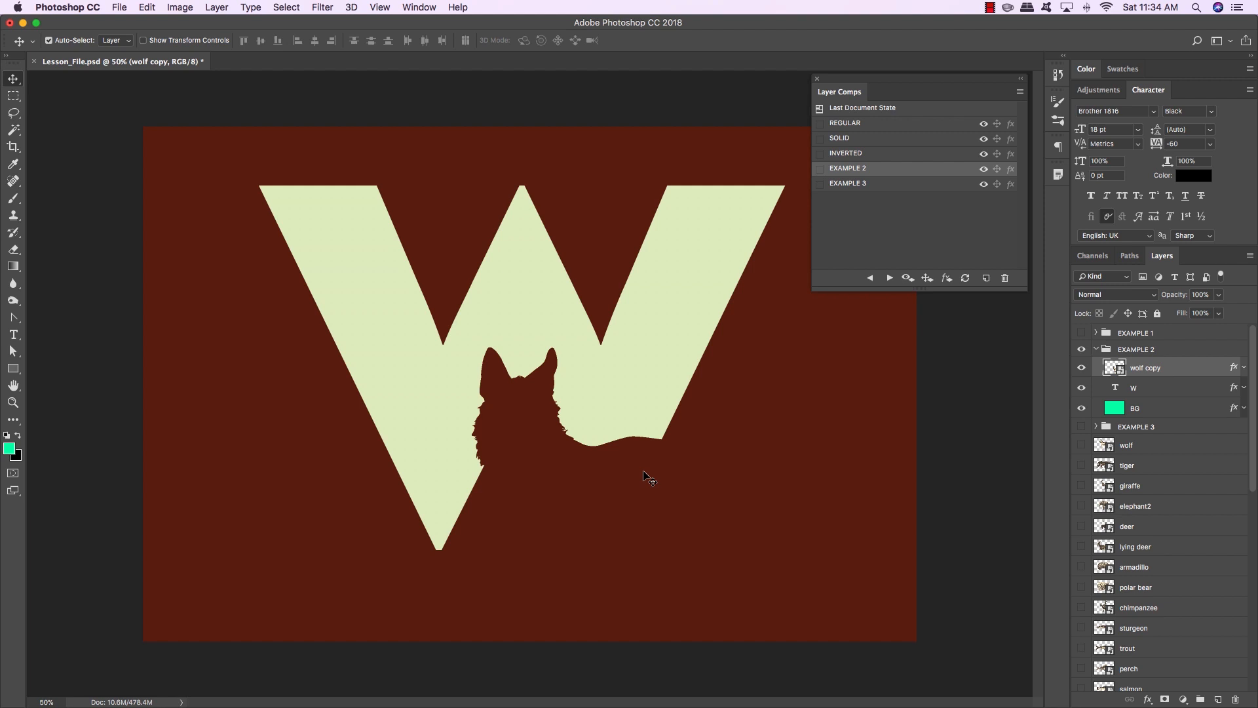
pyautogui.moveTo(667, 445)
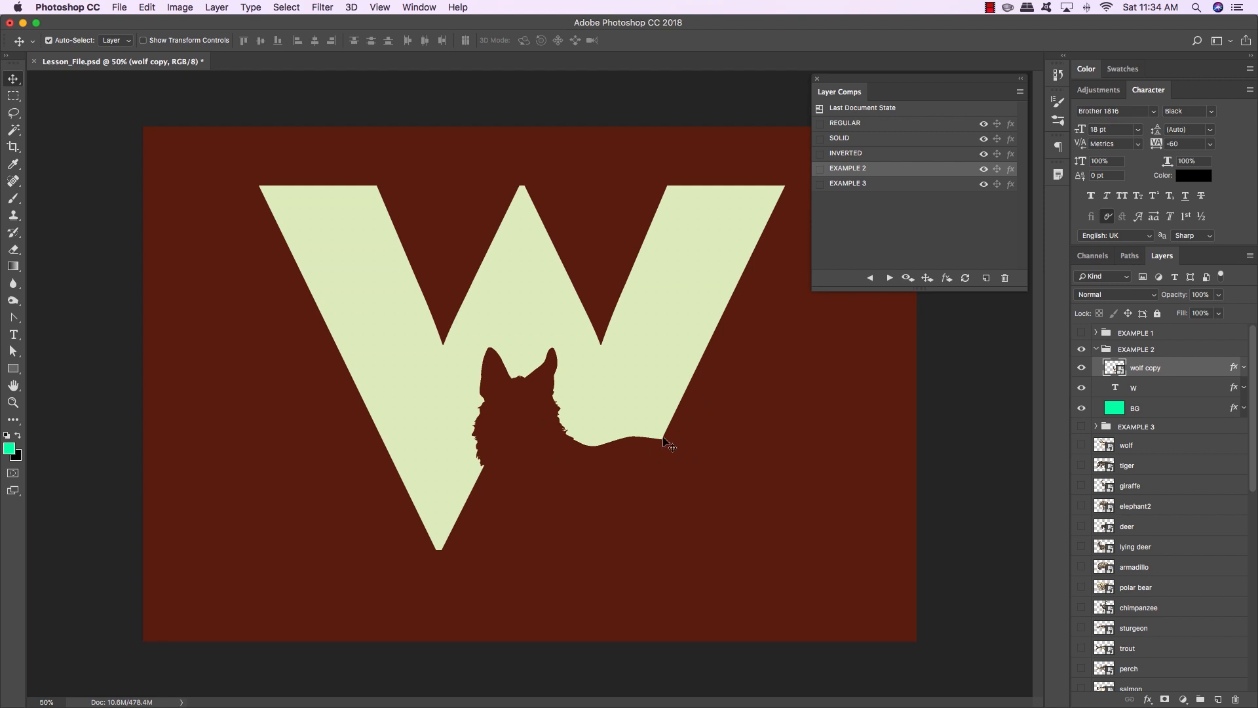
pyautogui.moveTo(423, 431)
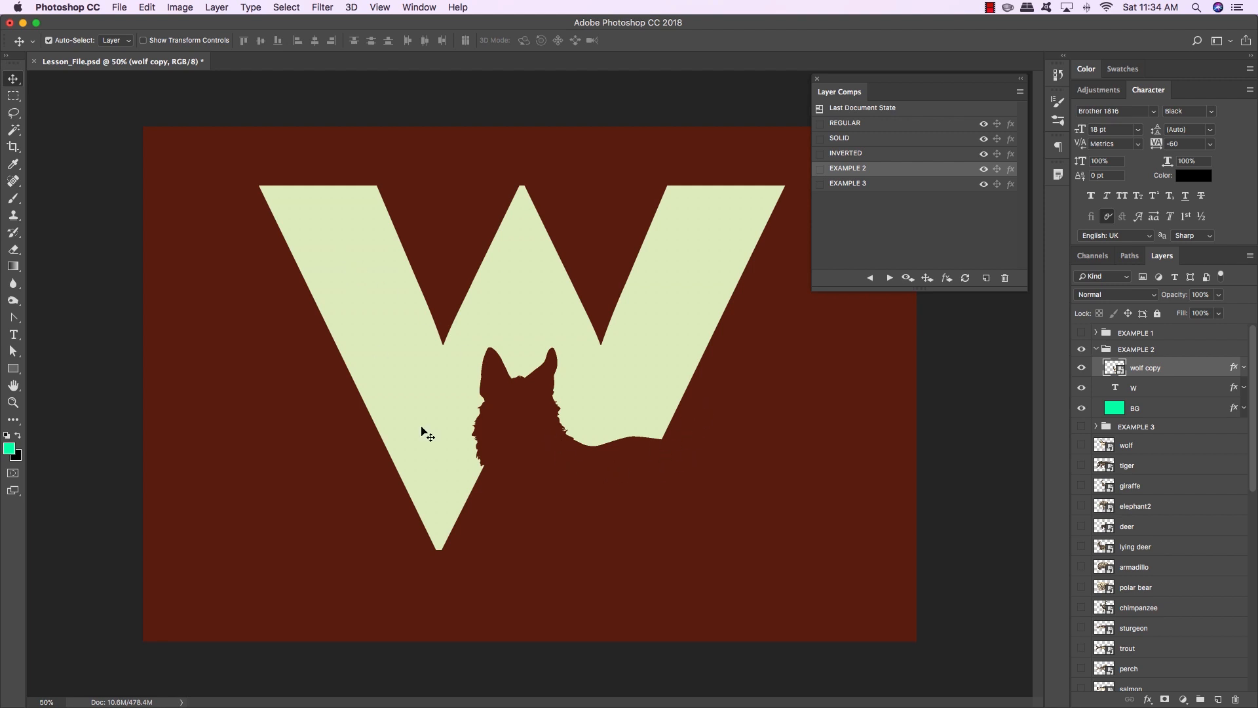
pyautogui.moveTo(711, 298)
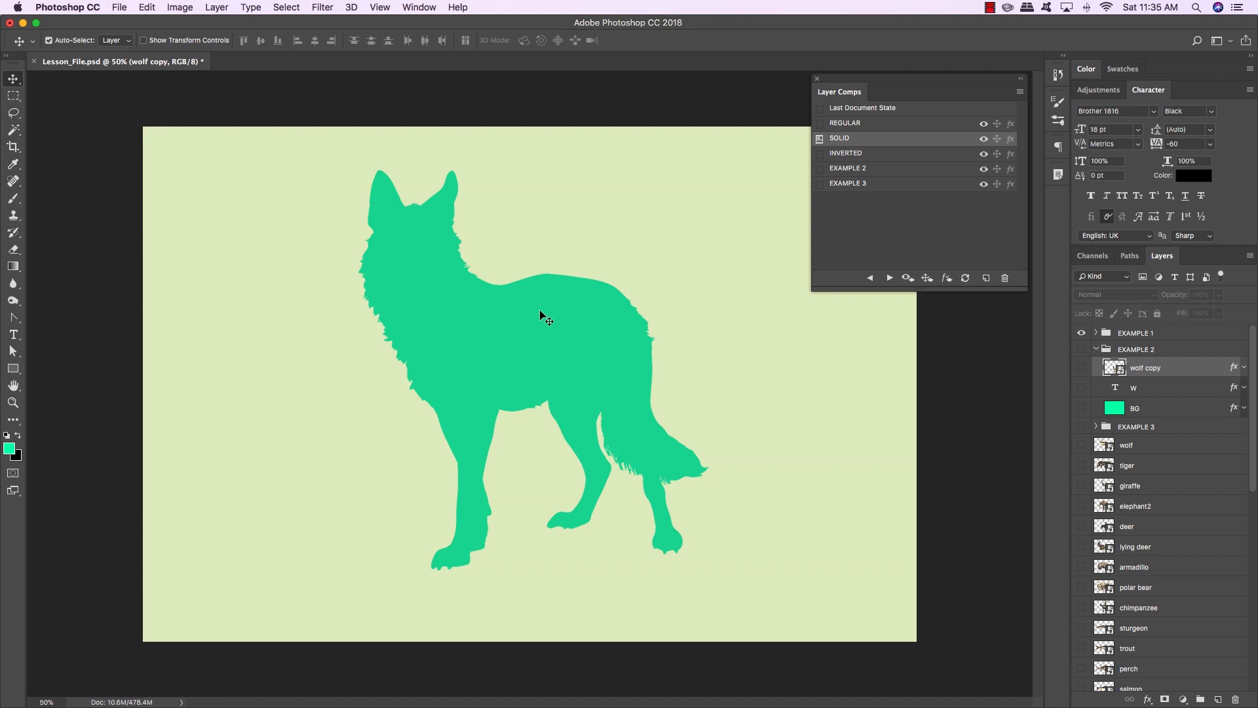
# Add WOLF text in the pale background colour, then apply the EXAMPLE 3 layer comp
pyautogui.click(14, 334)
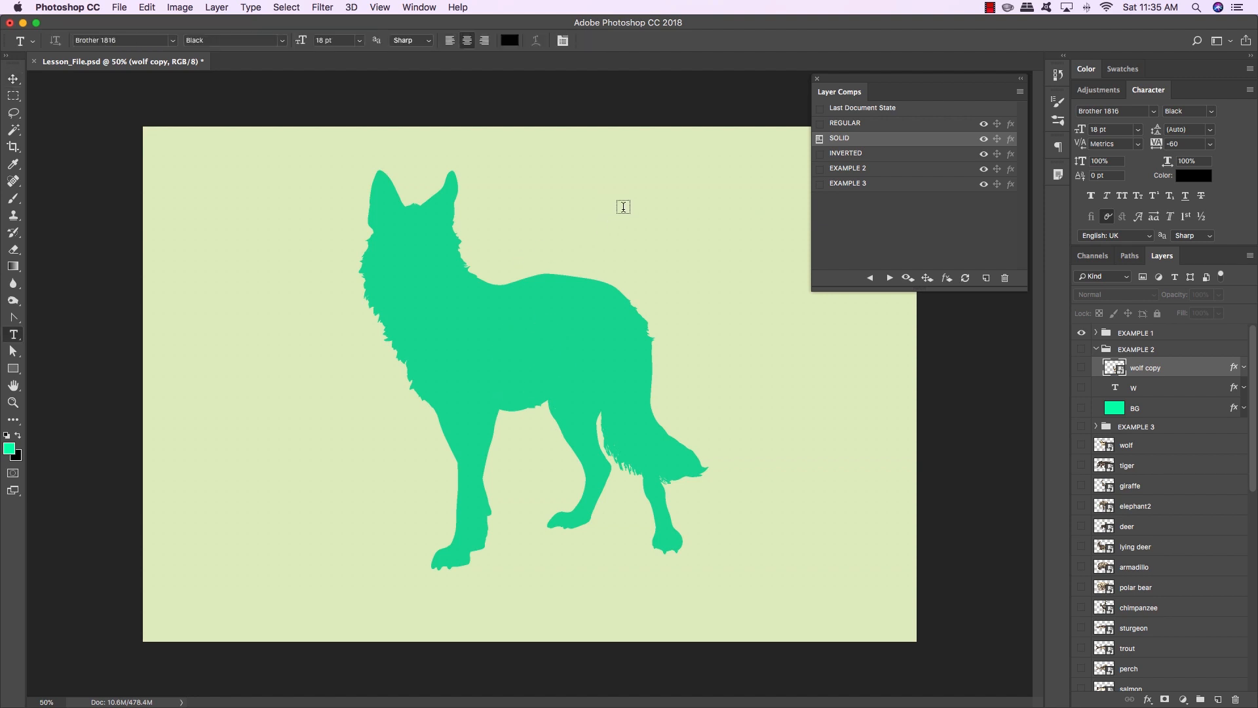
pyautogui.click(622, 209)
pyautogui.write('WOLF')
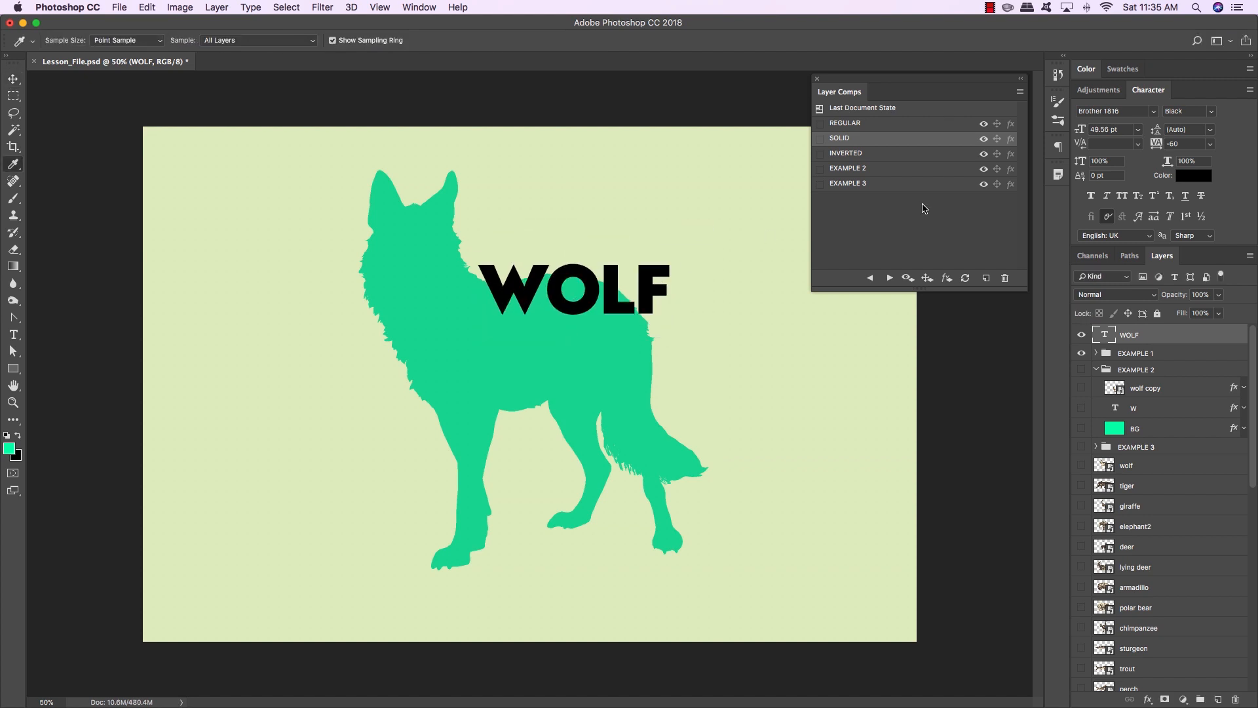
pyautogui.click(1193, 175)
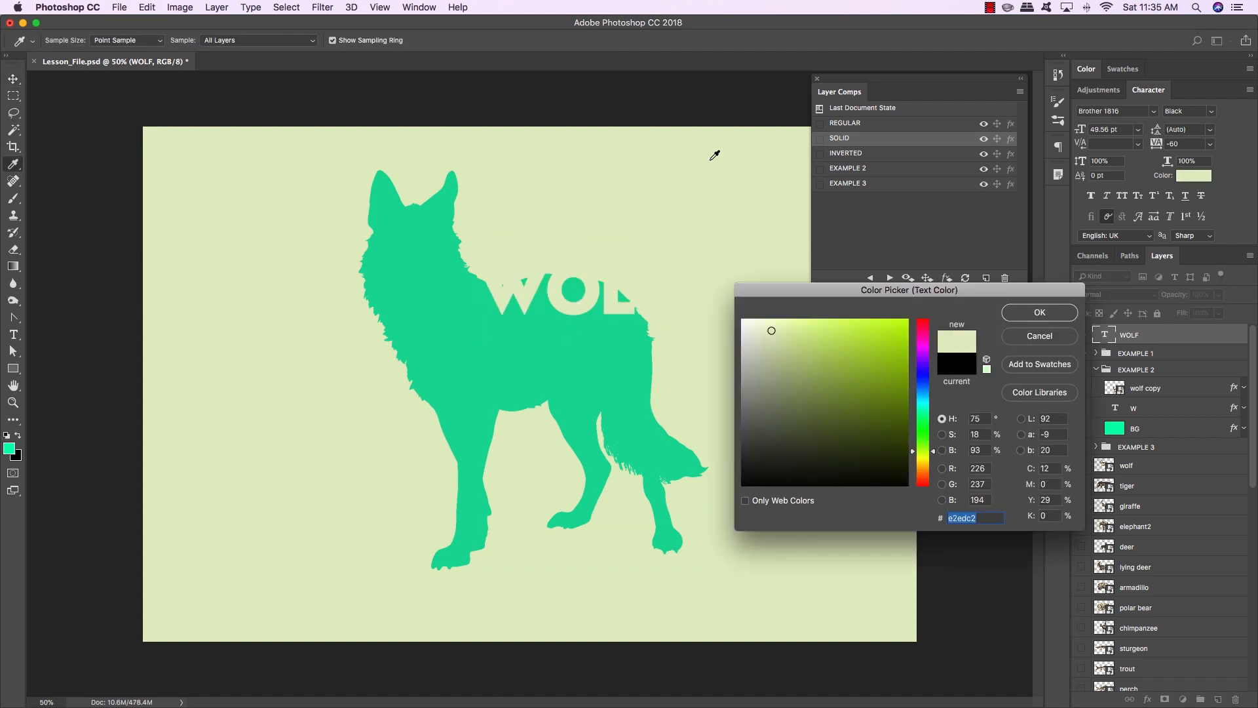
pyautogui.click(1038, 312)
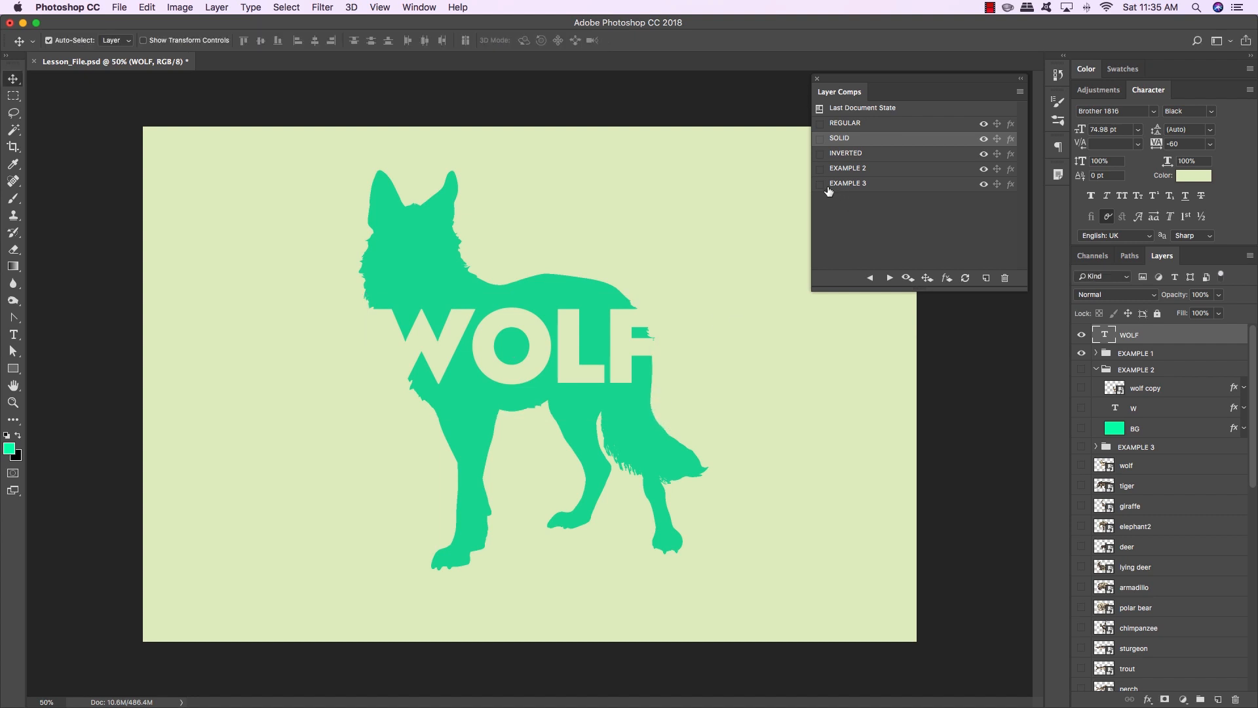
pyautogui.moveTo(820, 189)
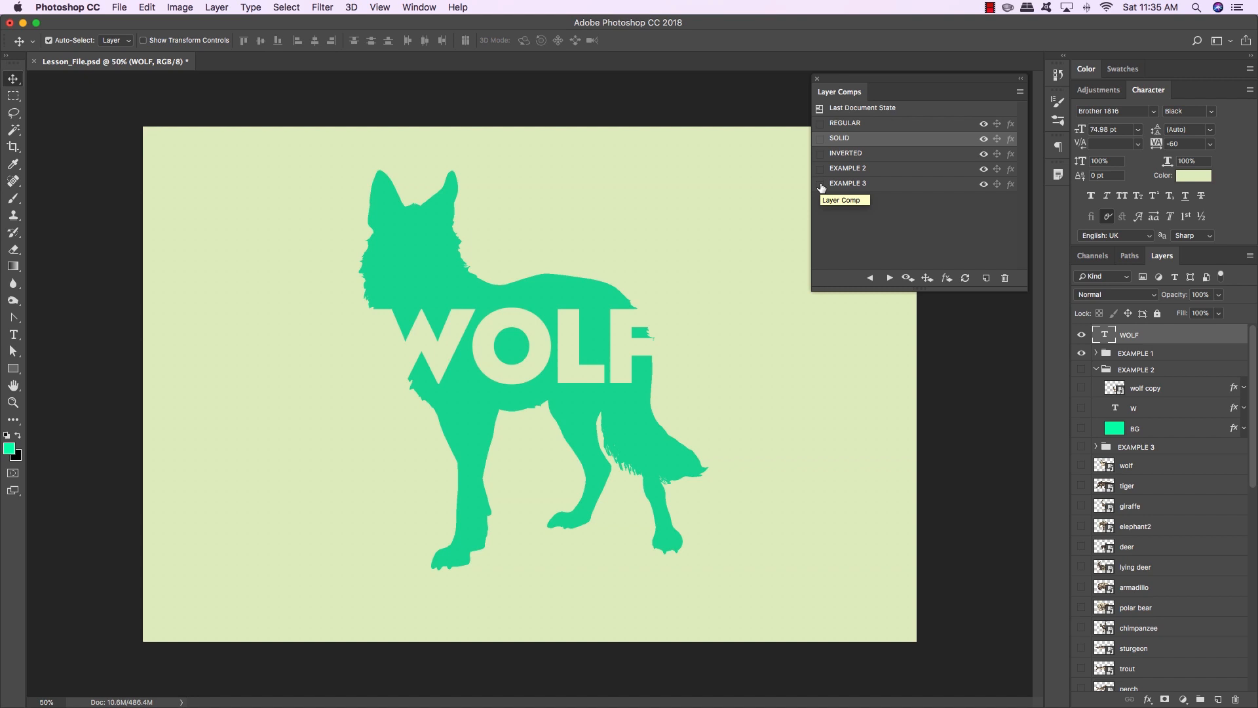
pyautogui.click(818, 183)
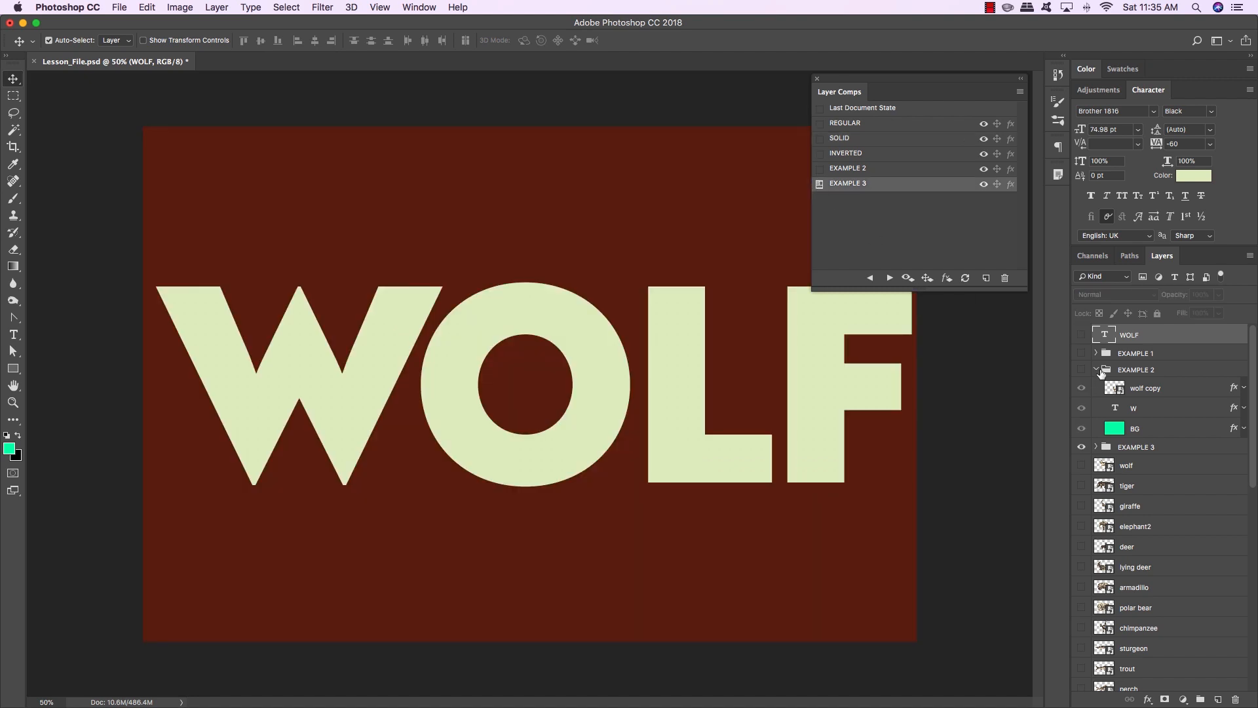
# Expand the EXAMPLE 3 group and show the wolf copy layer inside the W
pyautogui.click(1096, 370)
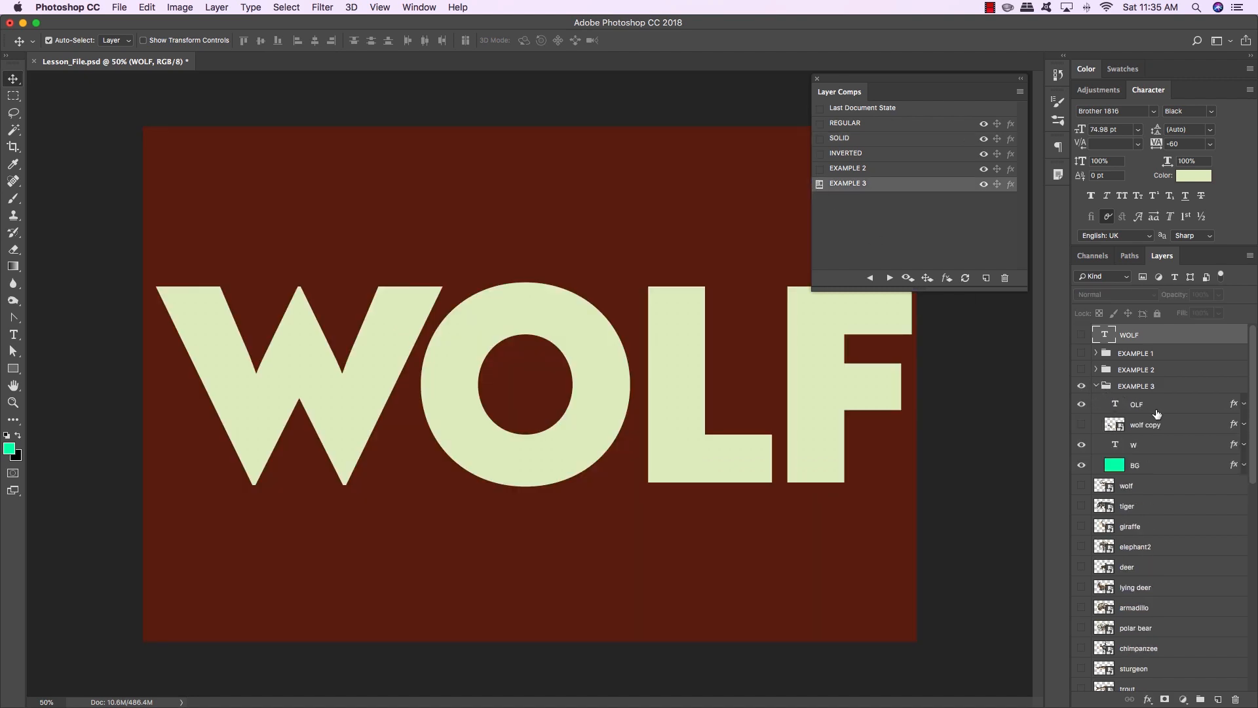
pyautogui.click(1146, 424)
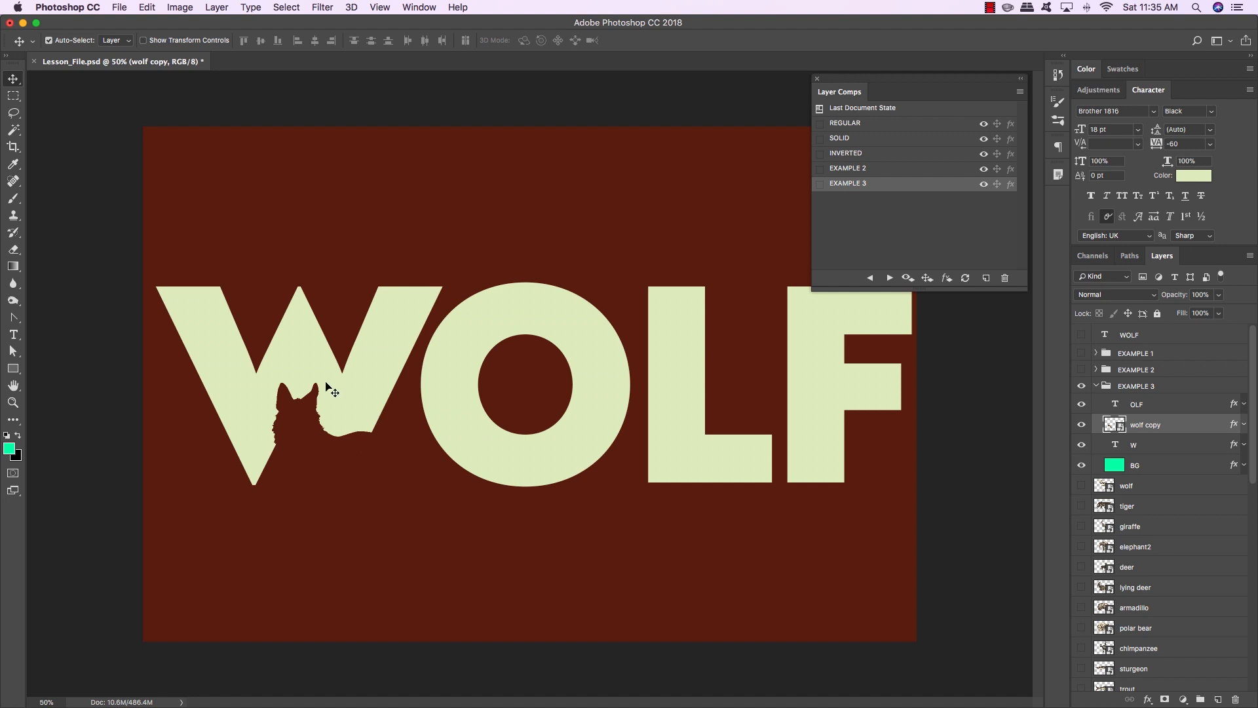
pyautogui.moveTo(816, 81)
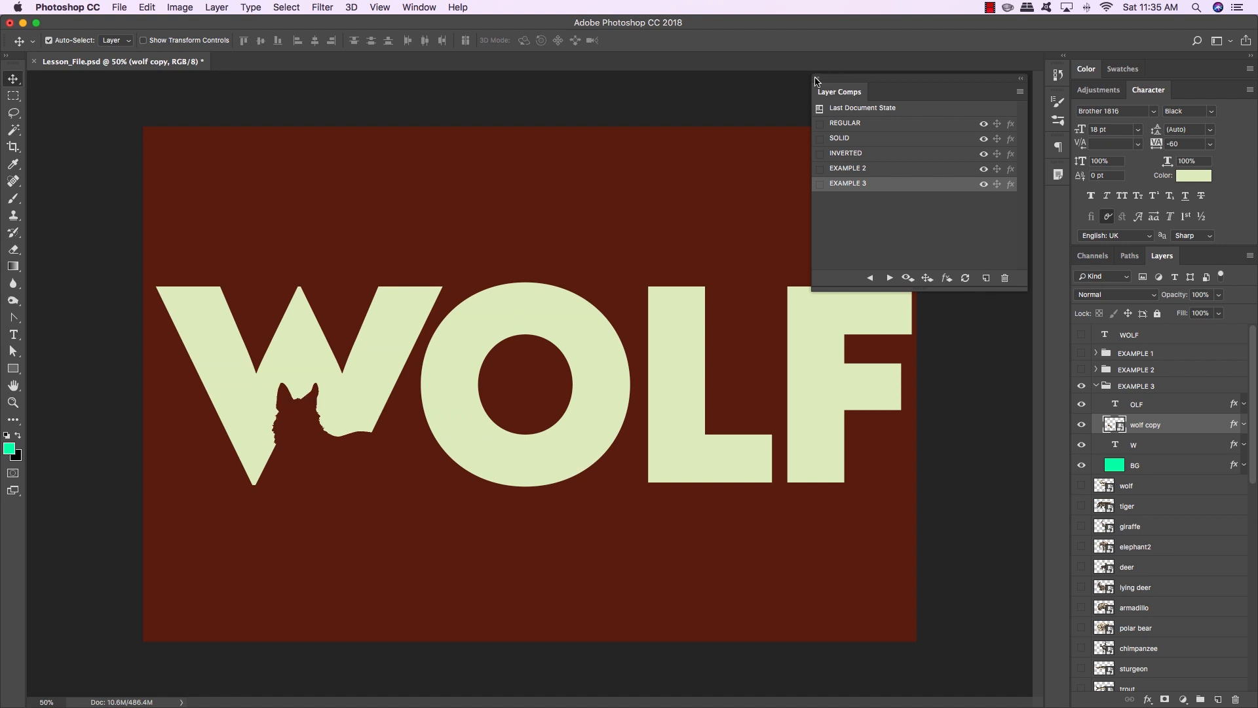